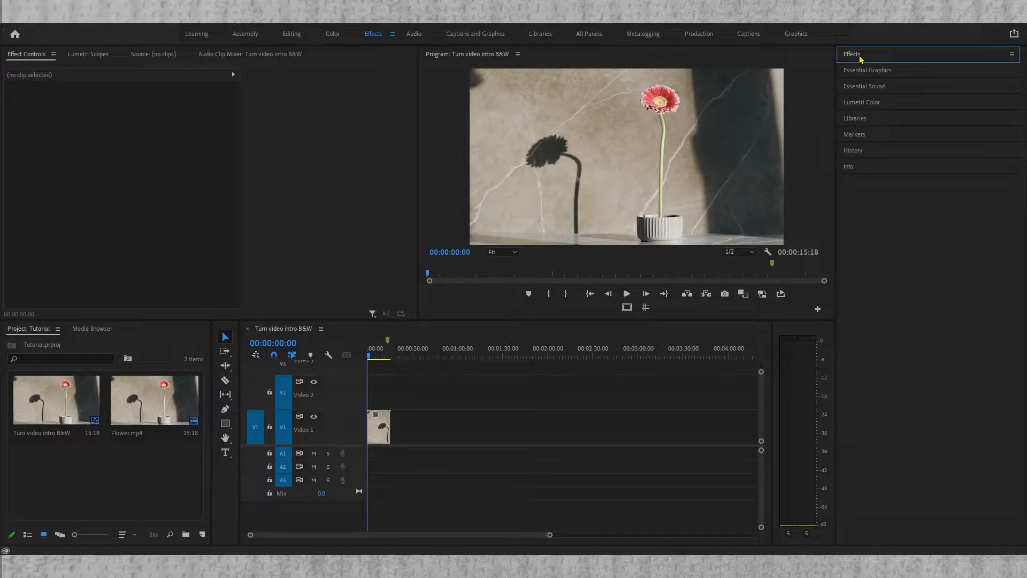
- Search the Effects library for 'Black' to find the Black & White effect
click(851, 53)
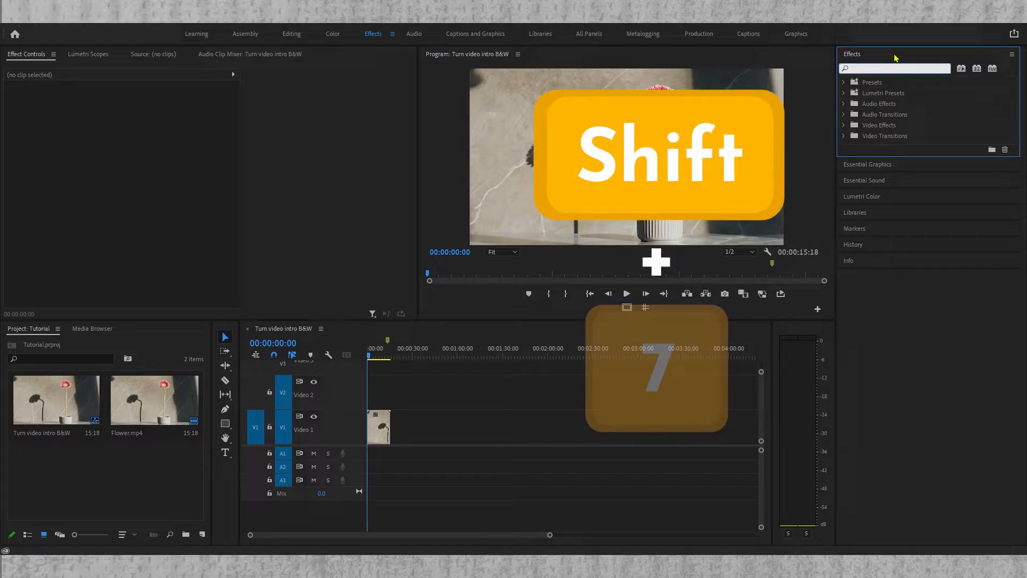
text(Black)
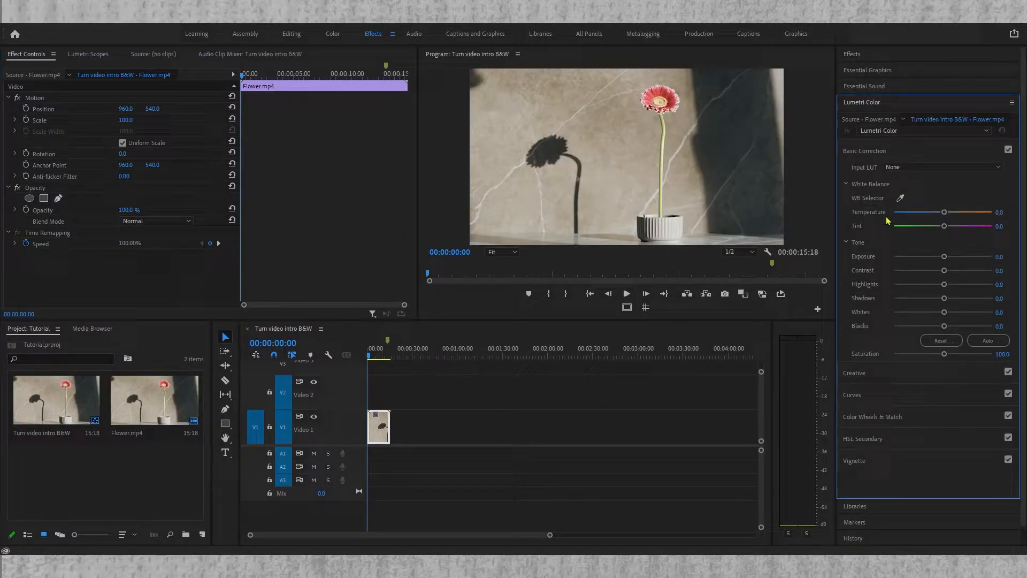
- Drag the Lumetri Color Saturation slider down to 0 so the flower clip loses all colour
drag(943, 354, 915, 355)
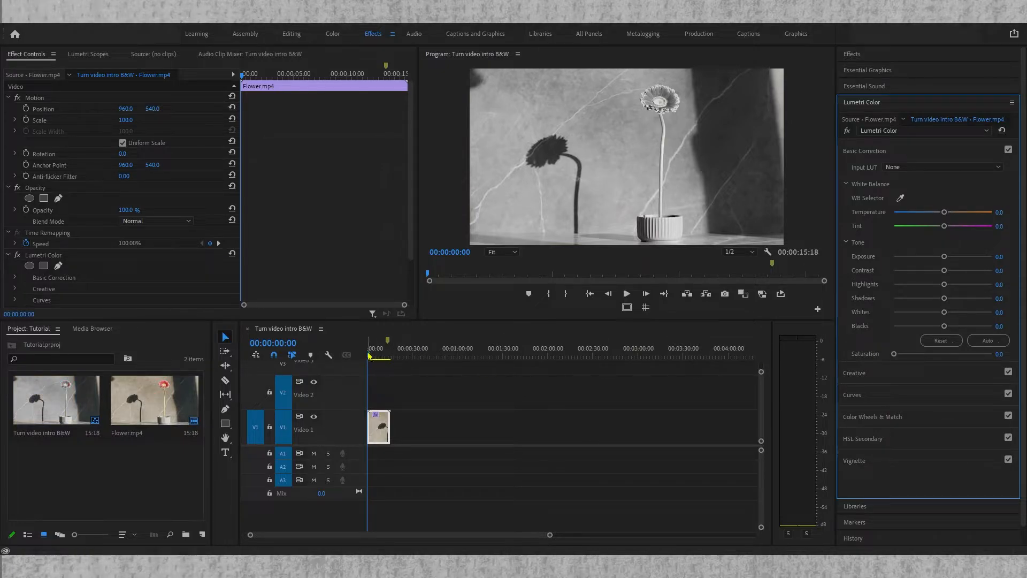
click(625, 293)
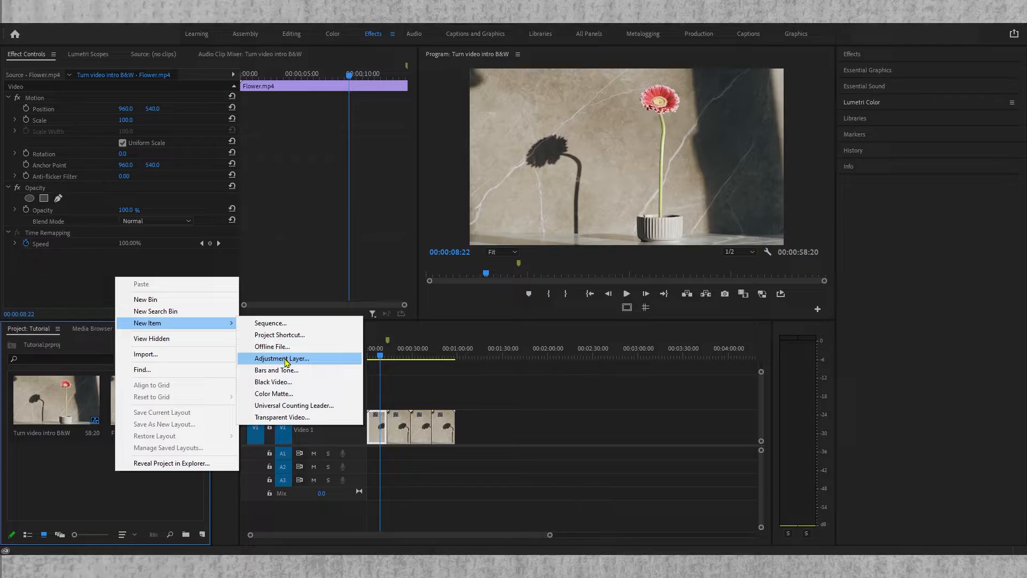
- Create a new adjustment layer and stretch it on V2 over the opening flower clips
click(282, 357)
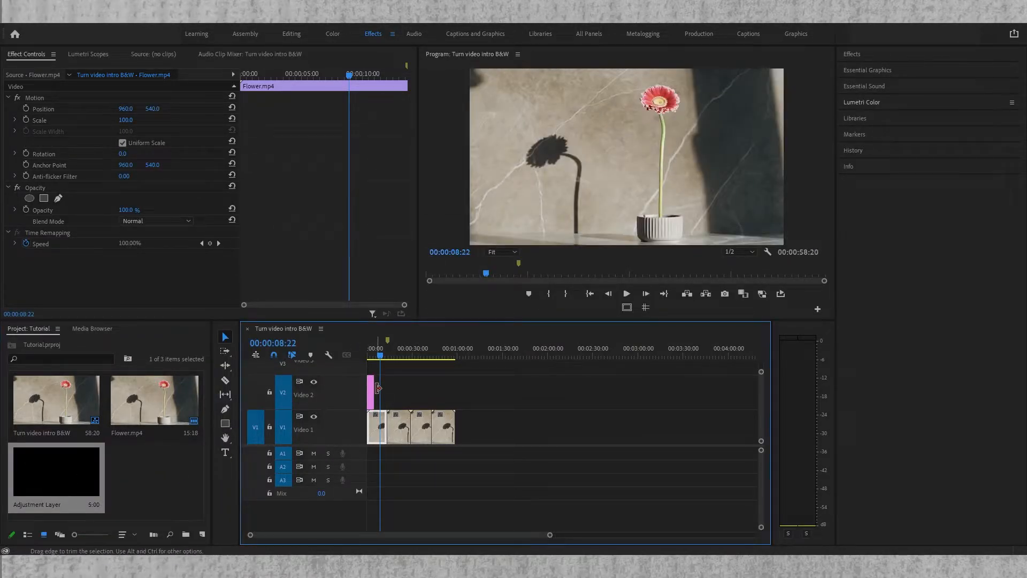
drag(380, 388, 390, 388)
text(Black & White)
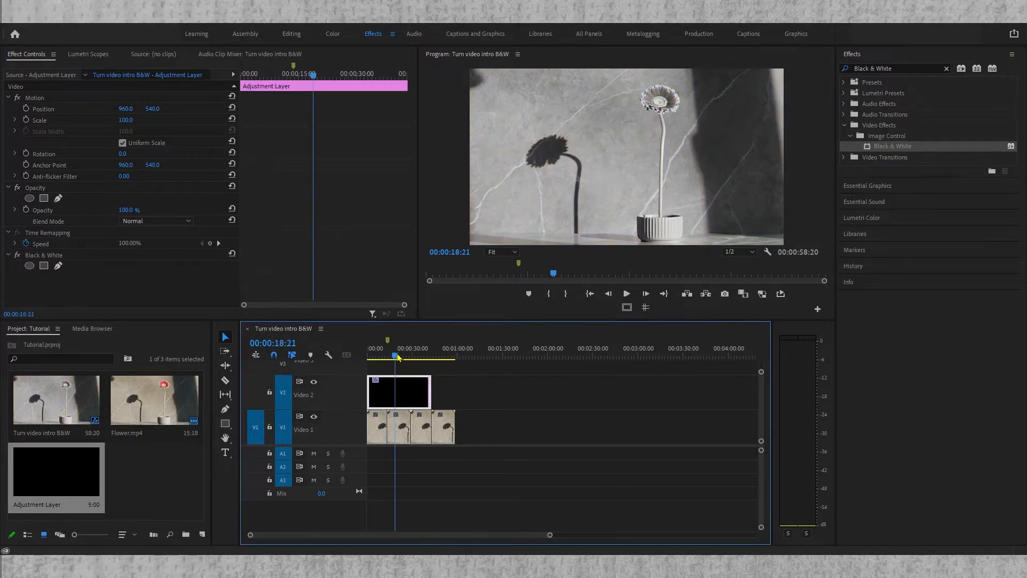
- Scrub the playhead across the adjustment layer's end to confirm grayscale before it and colour after
click(408, 355)
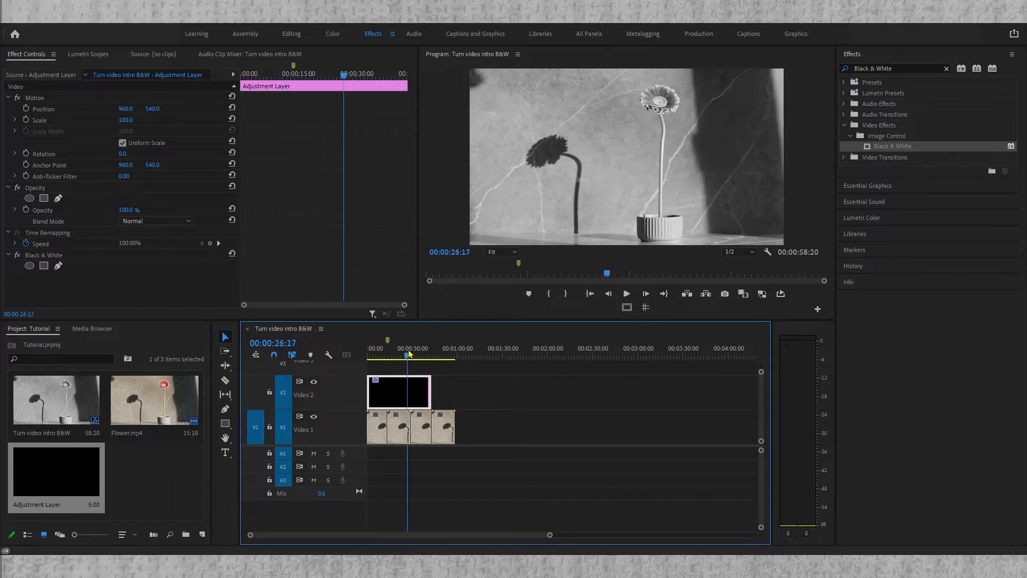
drag(408, 354, 442, 354)
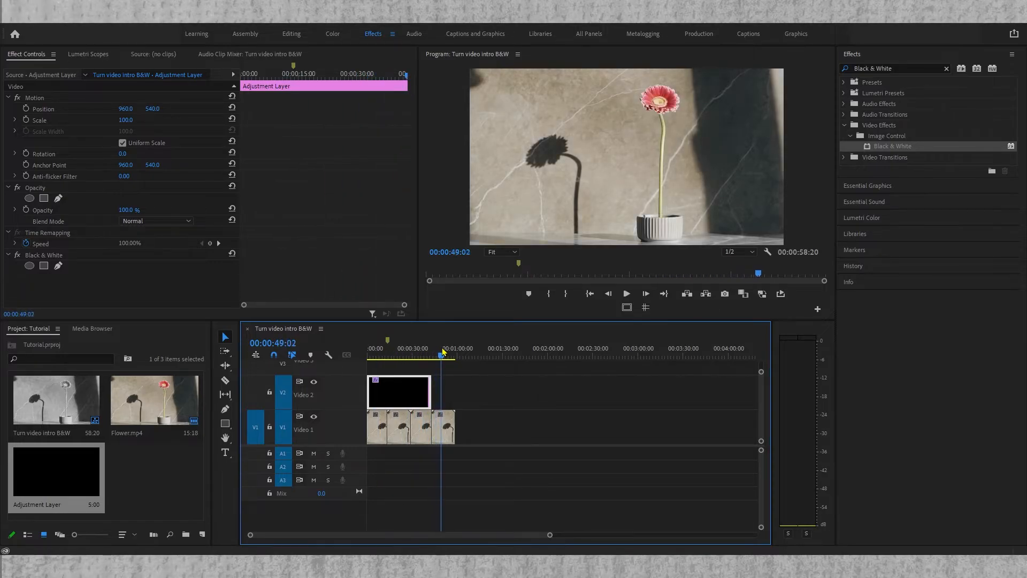
drag(442, 354, 434, 354)
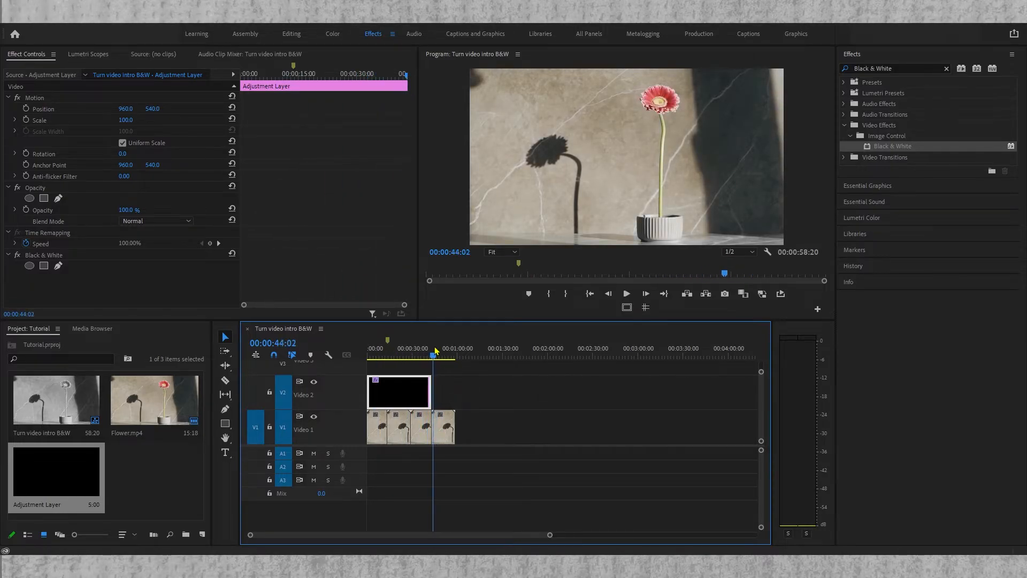